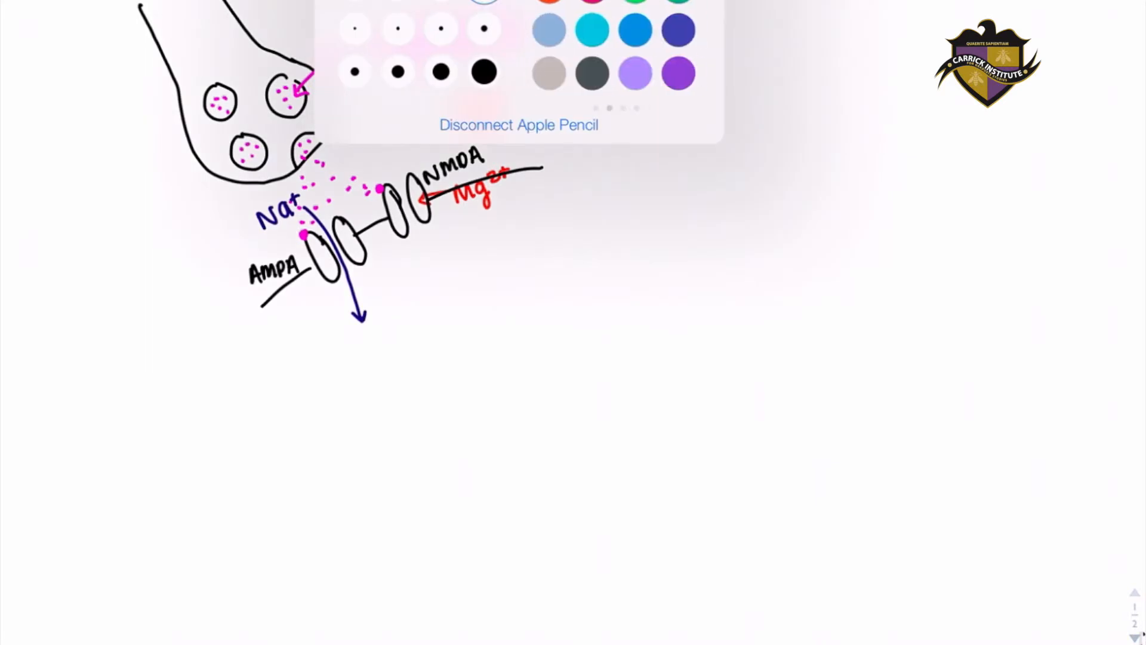
Draw a green Ca2+ influx arrow downward through the NMDA receptor channel.
drag(399, 142, 446, 321)
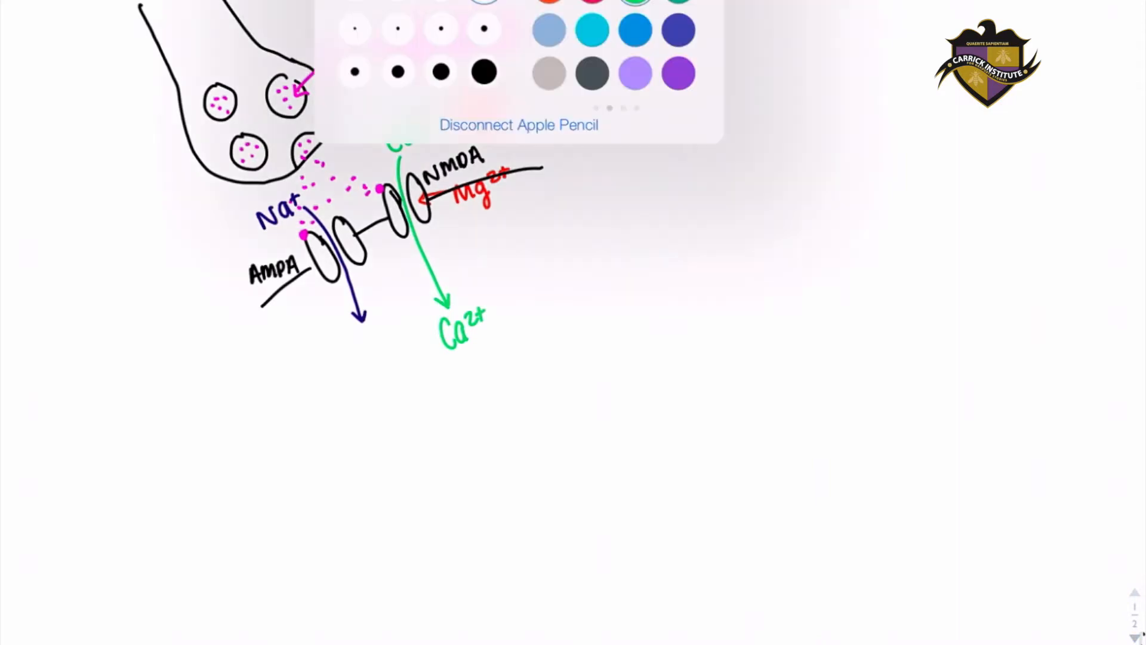